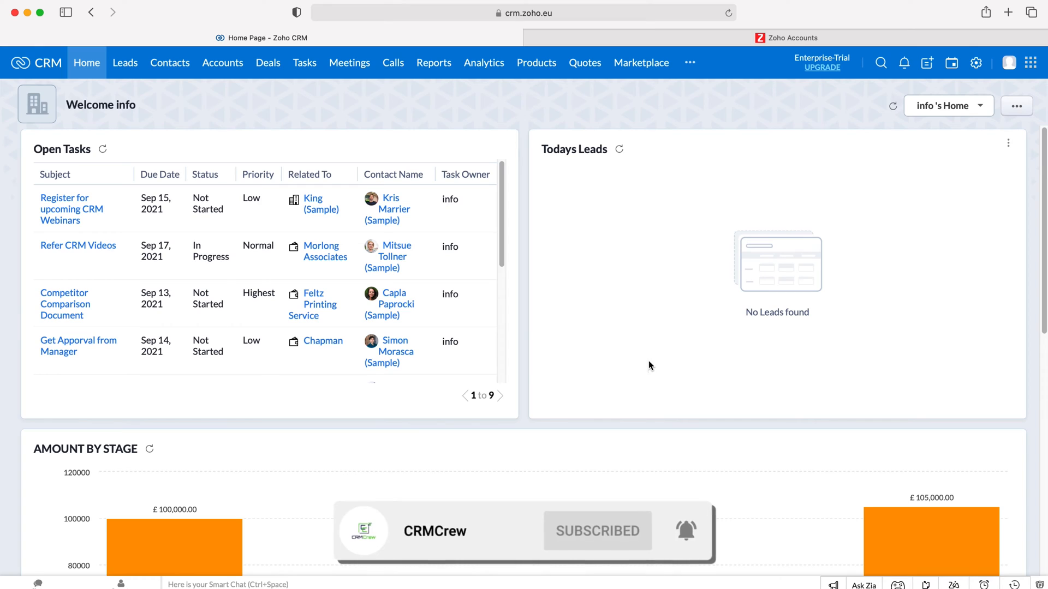
pyautogui.moveTo(601, 360)
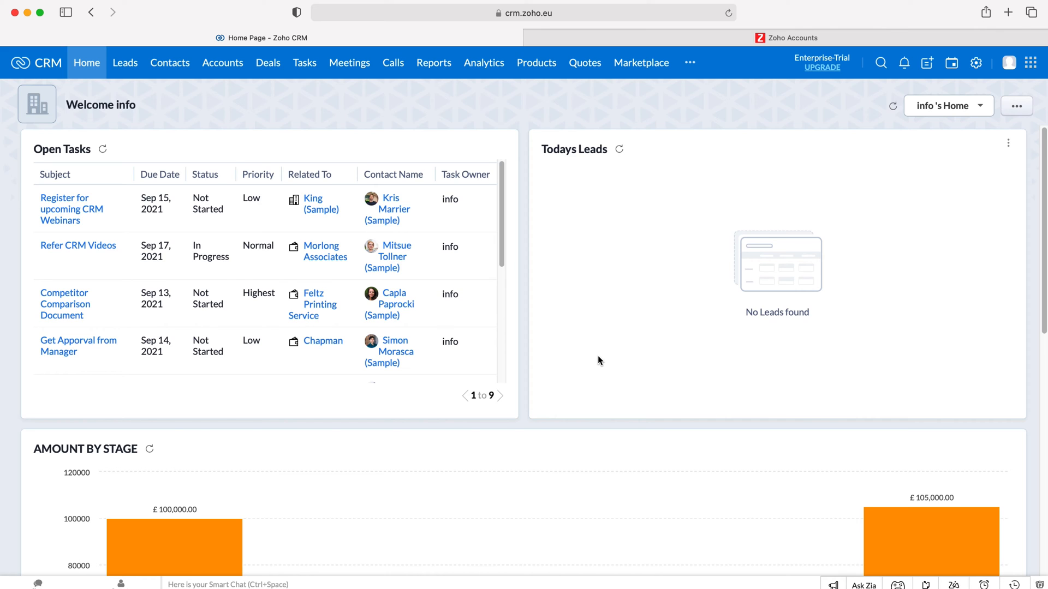
pyautogui.moveTo(562, 354)
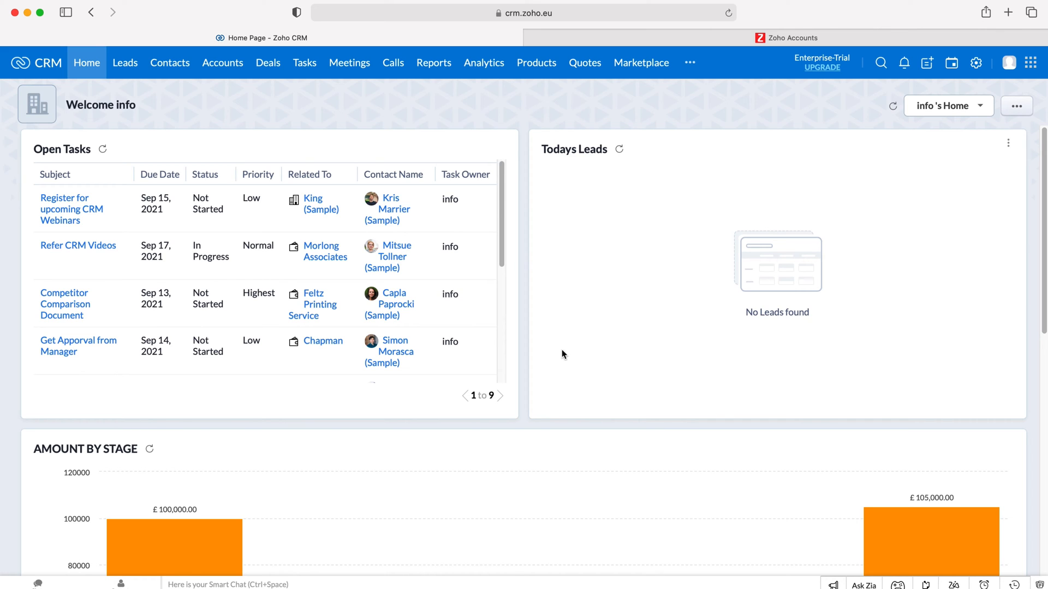
pyautogui.moveTo(976, 63)
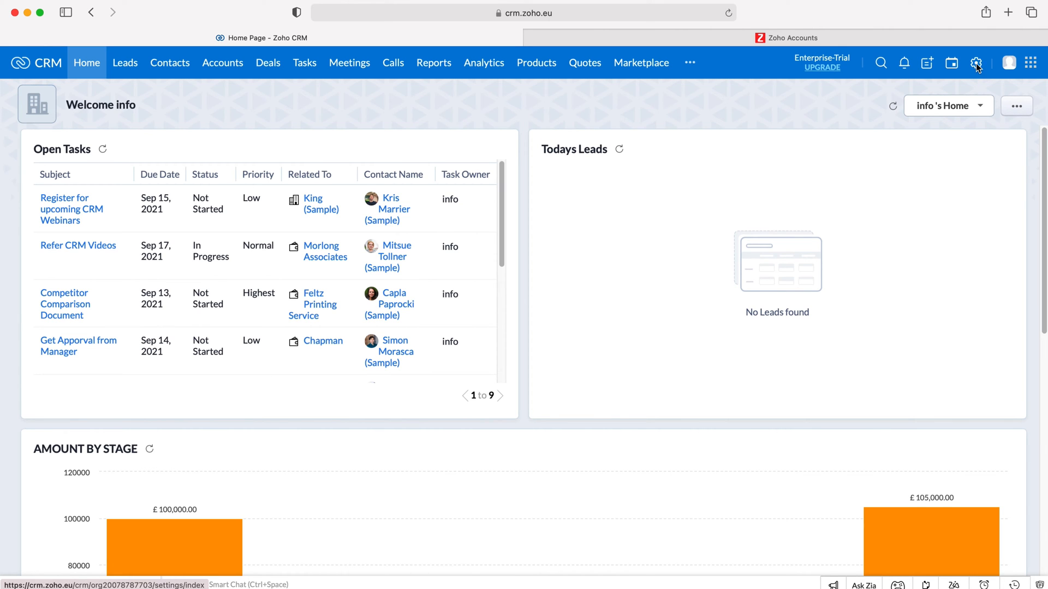
# Open Setup from the gear icon and go to the Users list.
pyautogui.click(976, 63)
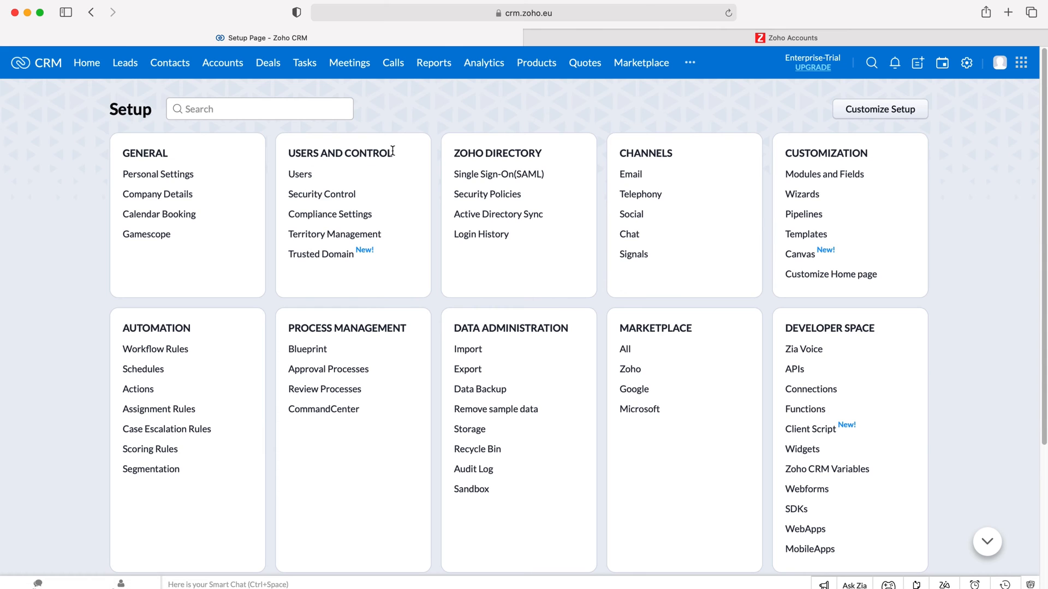
pyautogui.moveTo(364, 158)
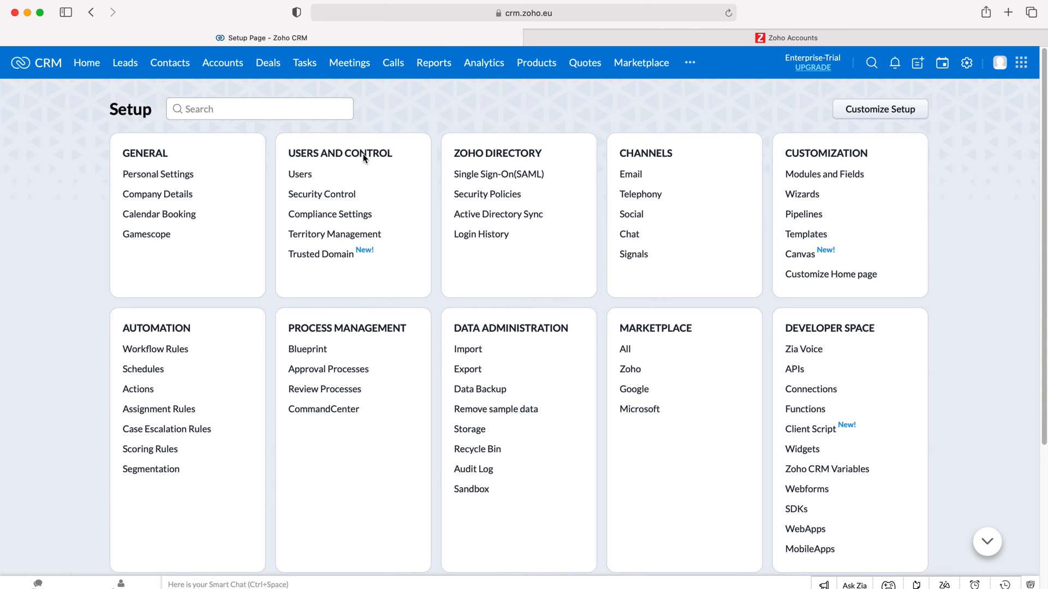
pyautogui.click(300, 174)
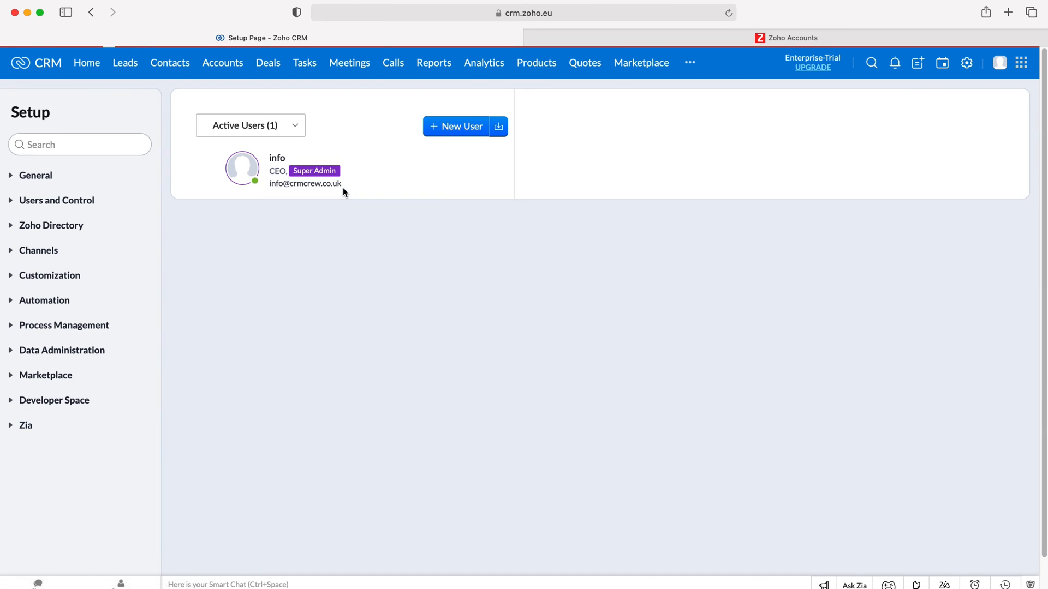
# Select the Super Admin user in the Active Users list.
pyautogui.click(280, 170)
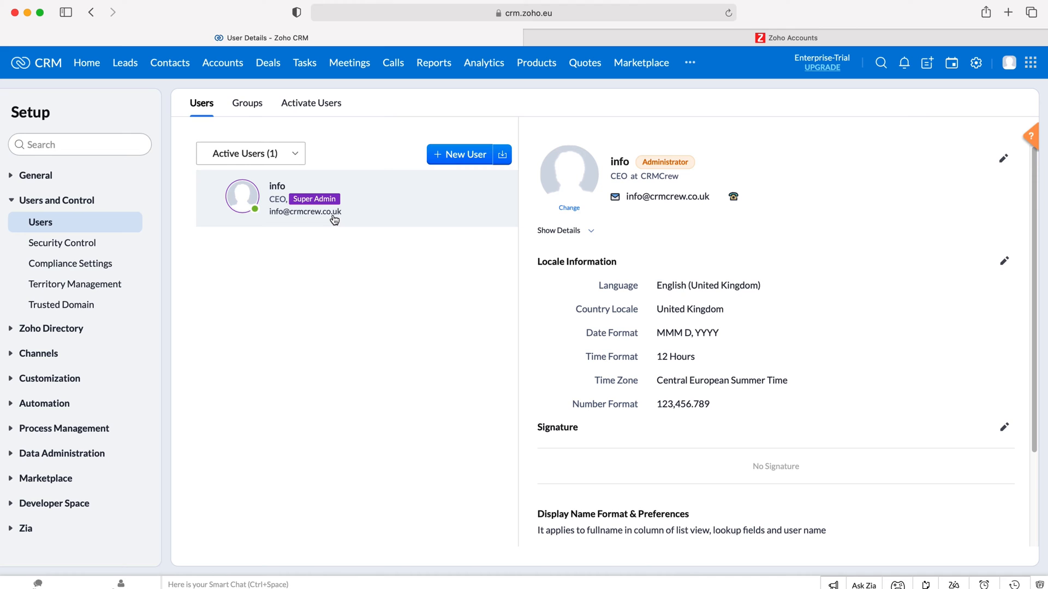
pyautogui.moveTo(333, 232)
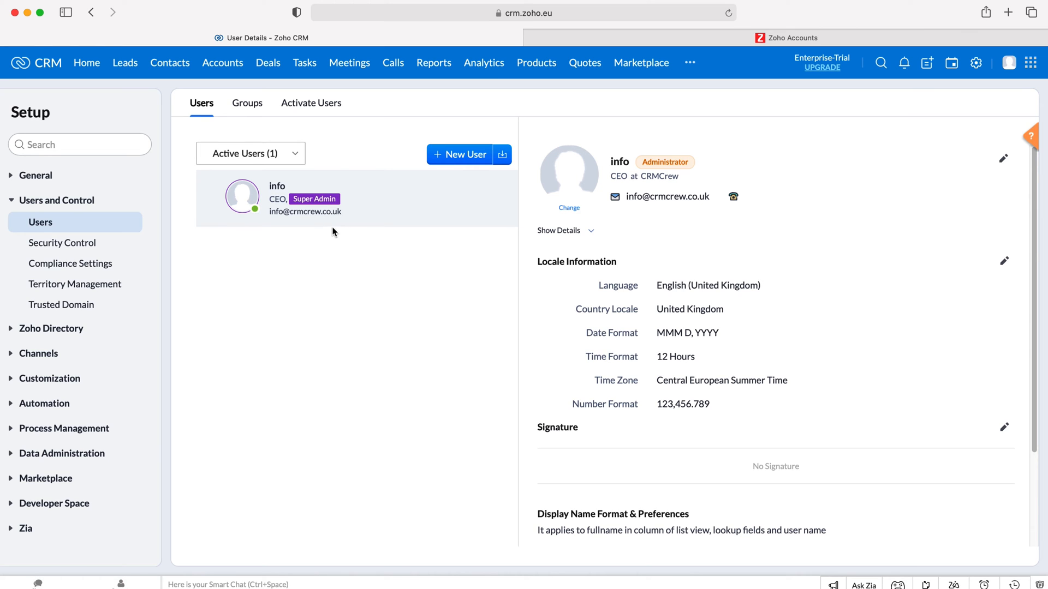
pyautogui.moveTo(845, 190)
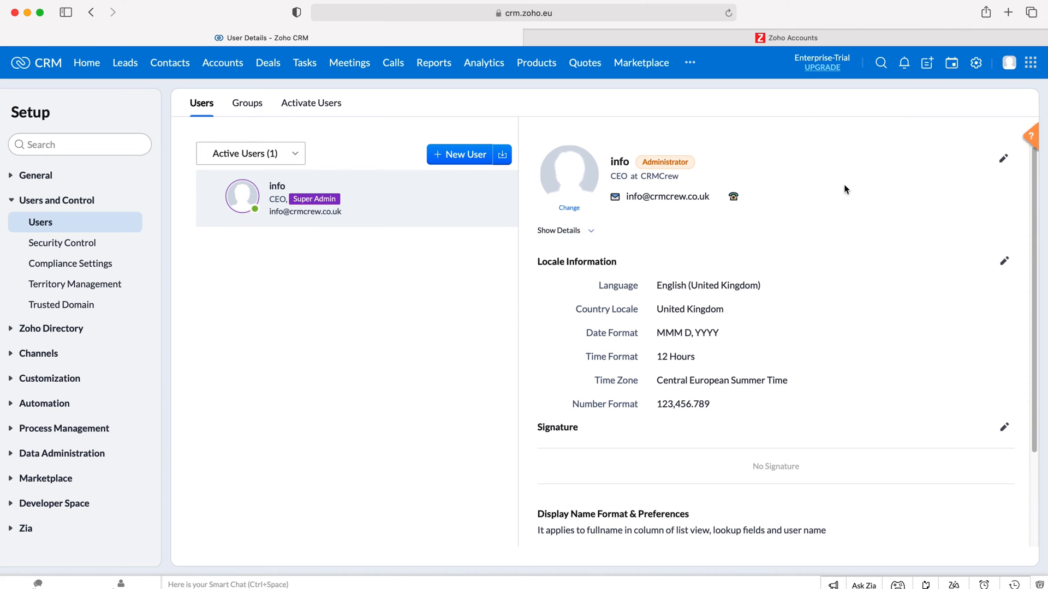
pyautogui.moveTo(652, 181)
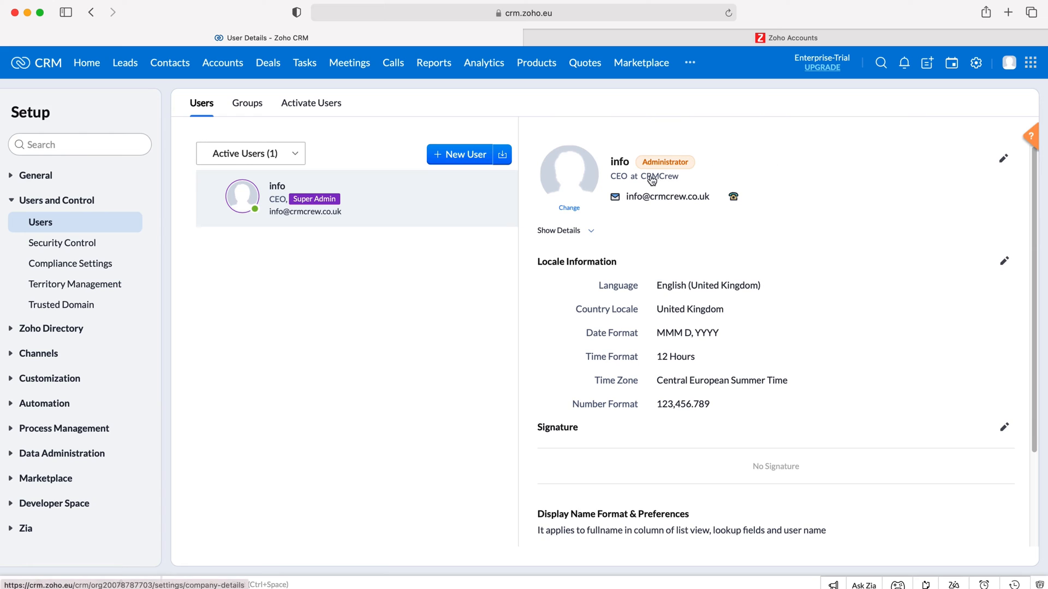
pyautogui.moveTo(1004, 161)
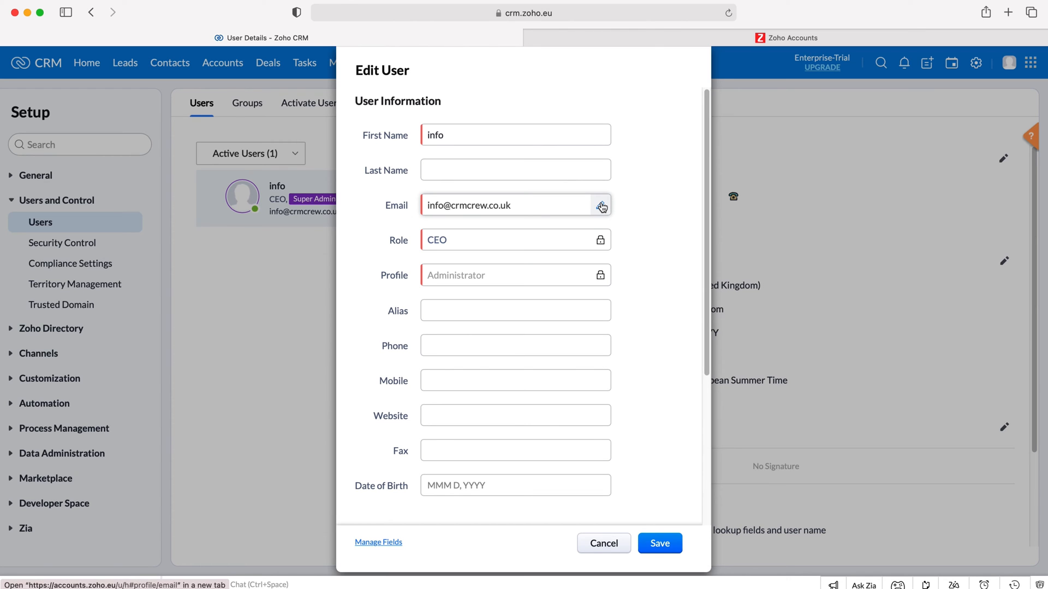
# Follow the Email field's link to the Zoho Accounts profile page.
pyautogui.click(600, 205)
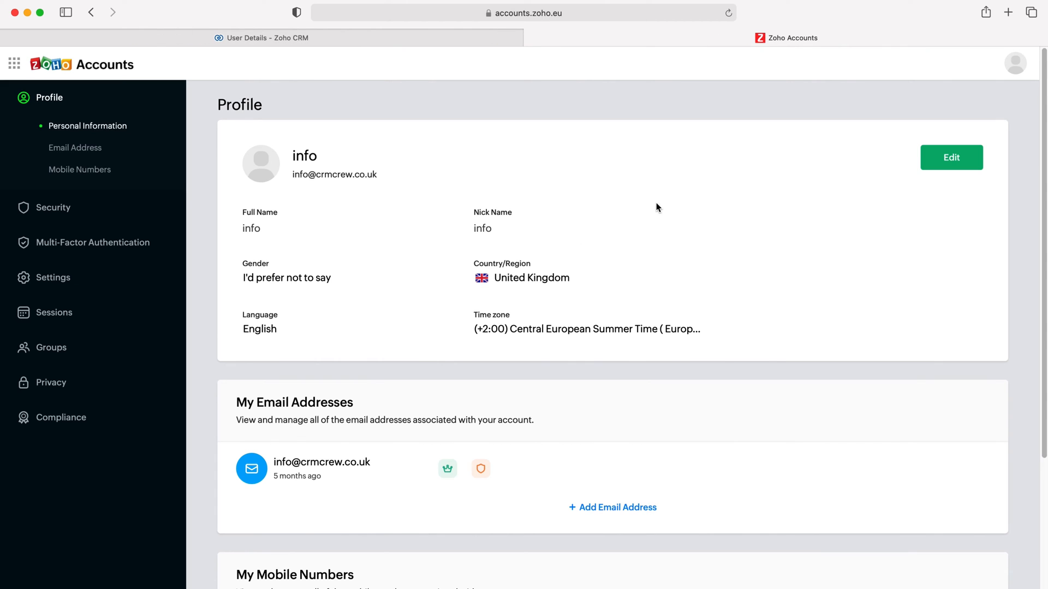
pyautogui.moveTo(578, 240)
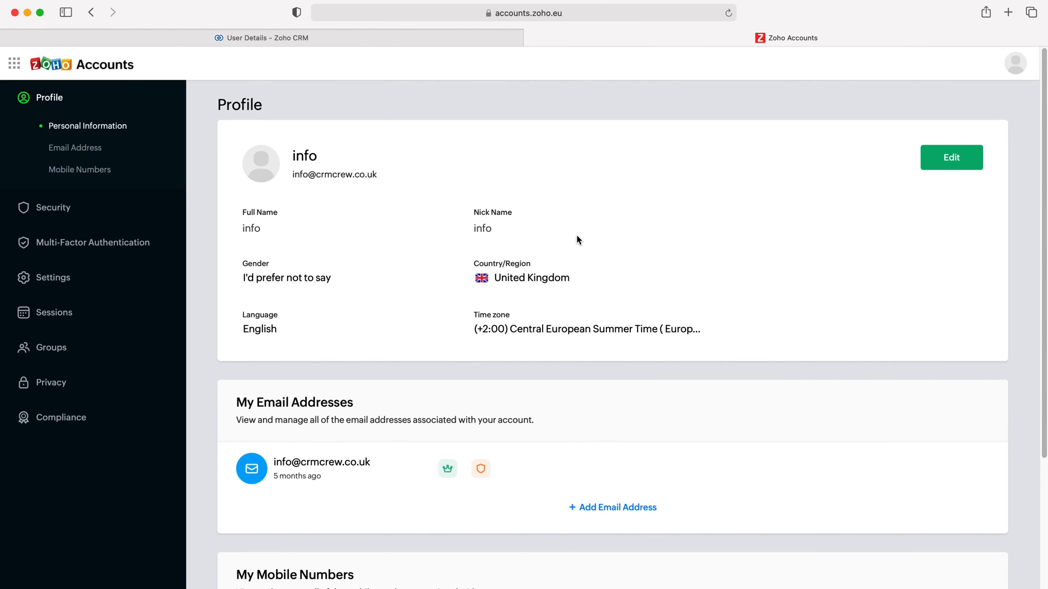
# Scroll the Profile page down to the My Email Addresses section.
pyautogui.scroll(-3)
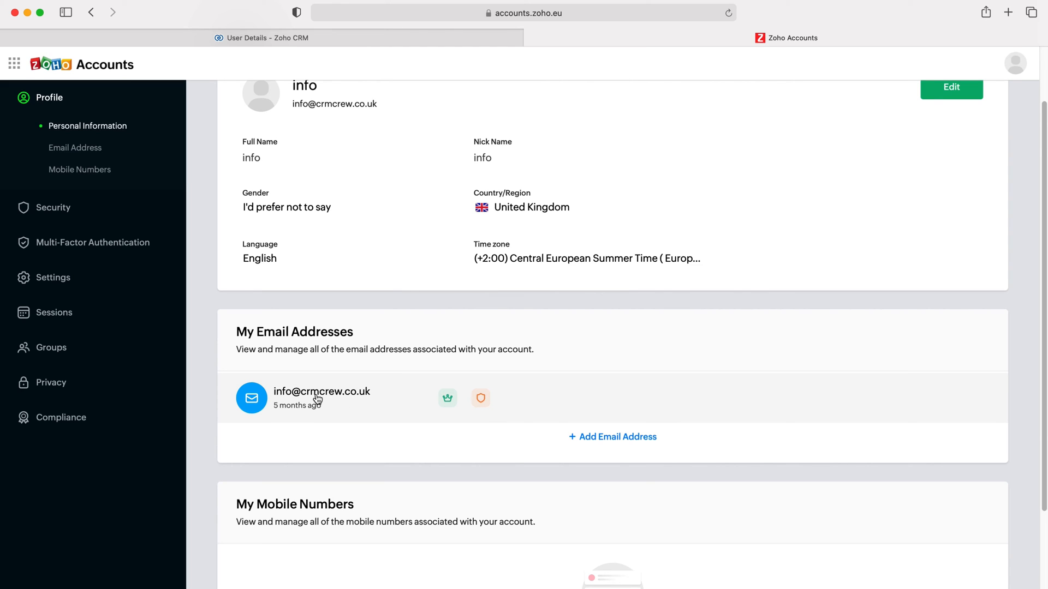
pyautogui.moveTo(321, 406)
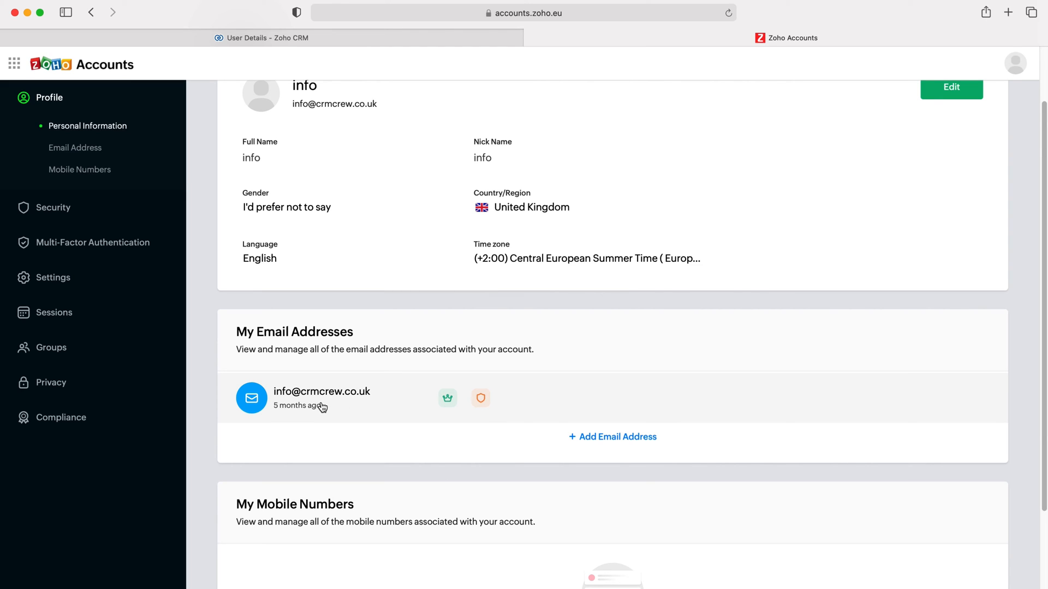
pyautogui.moveTo(583, 446)
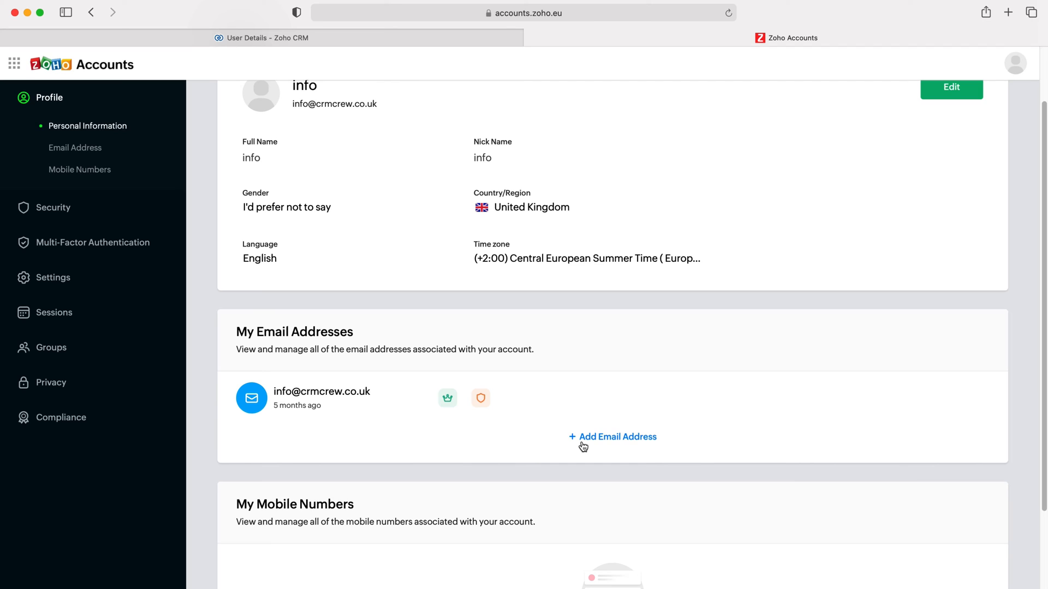
pyautogui.moveTo(586, 443)
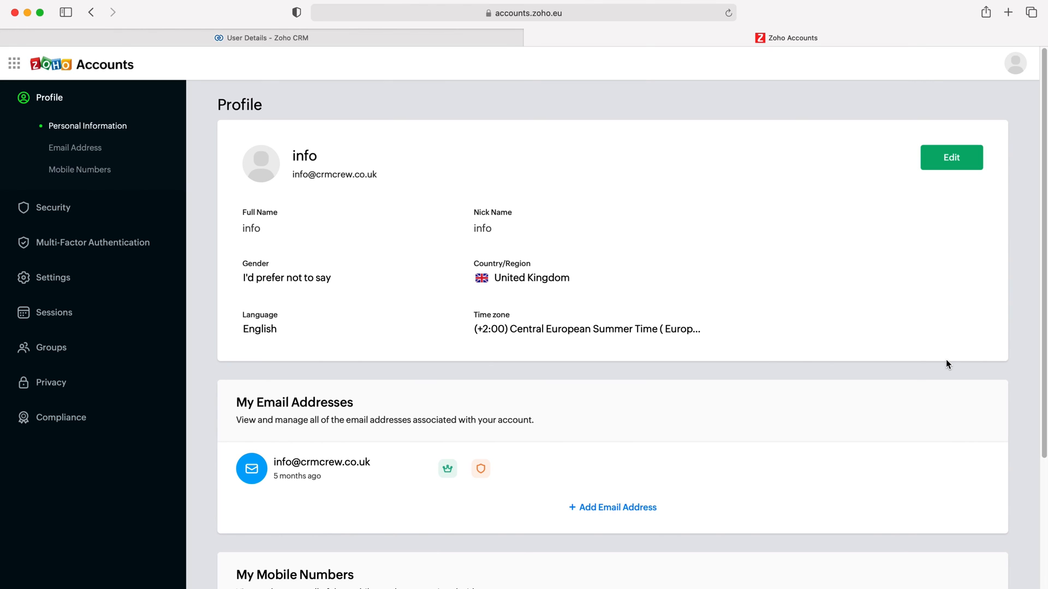
pyautogui.moveTo(547, 319)
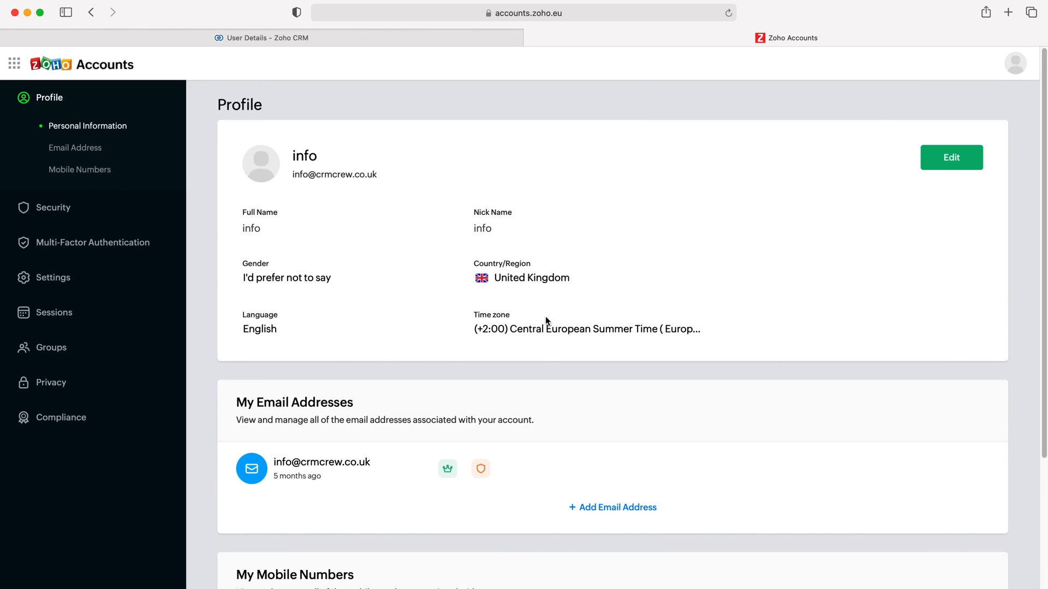
pyautogui.moveTo(527, 308)
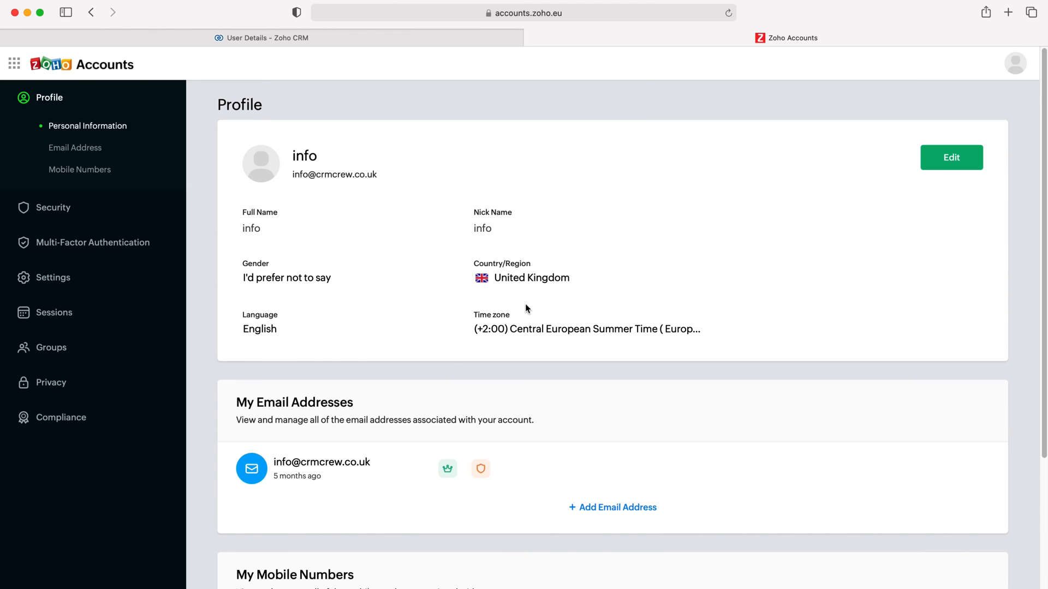